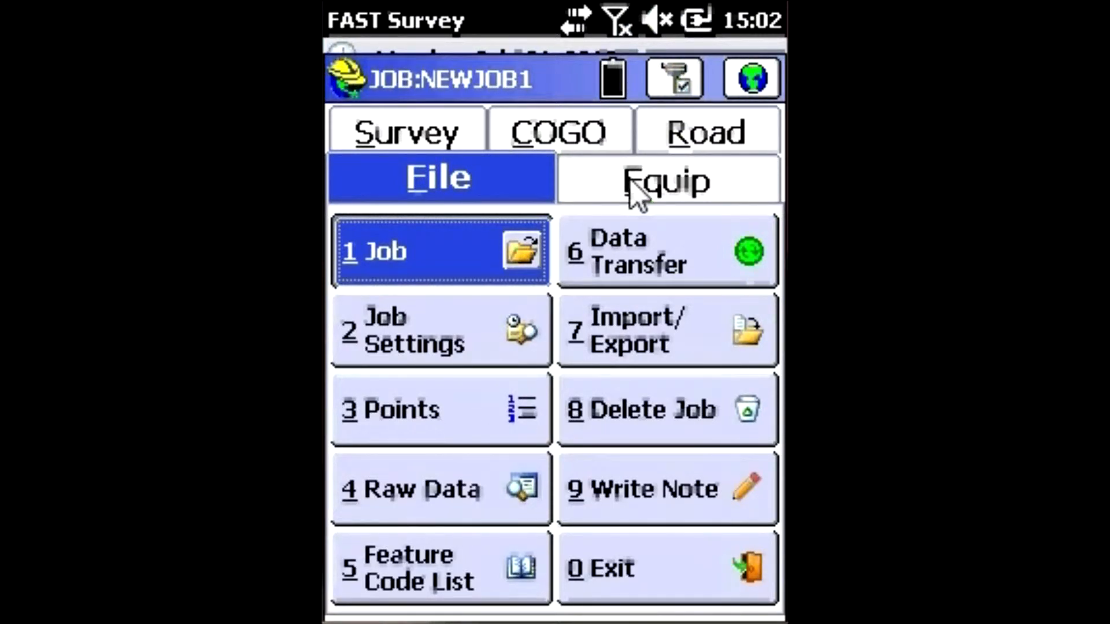
Step: Open the GPS Rover configuration from the Equip menu for job NEWJOB1
left_click(664, 178)
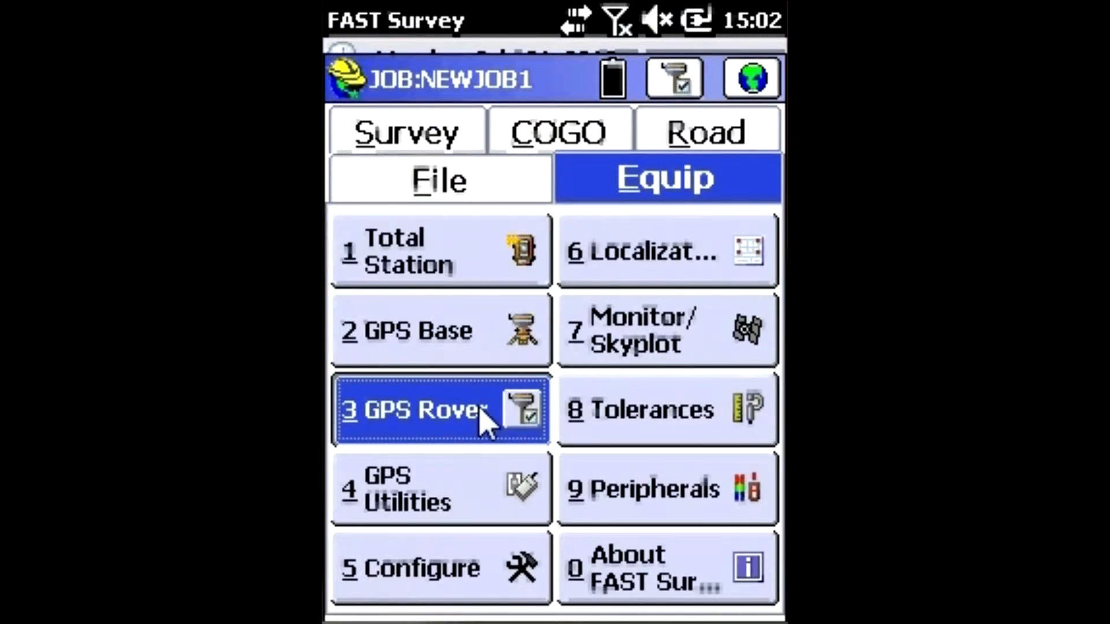
left_click(440, 410)
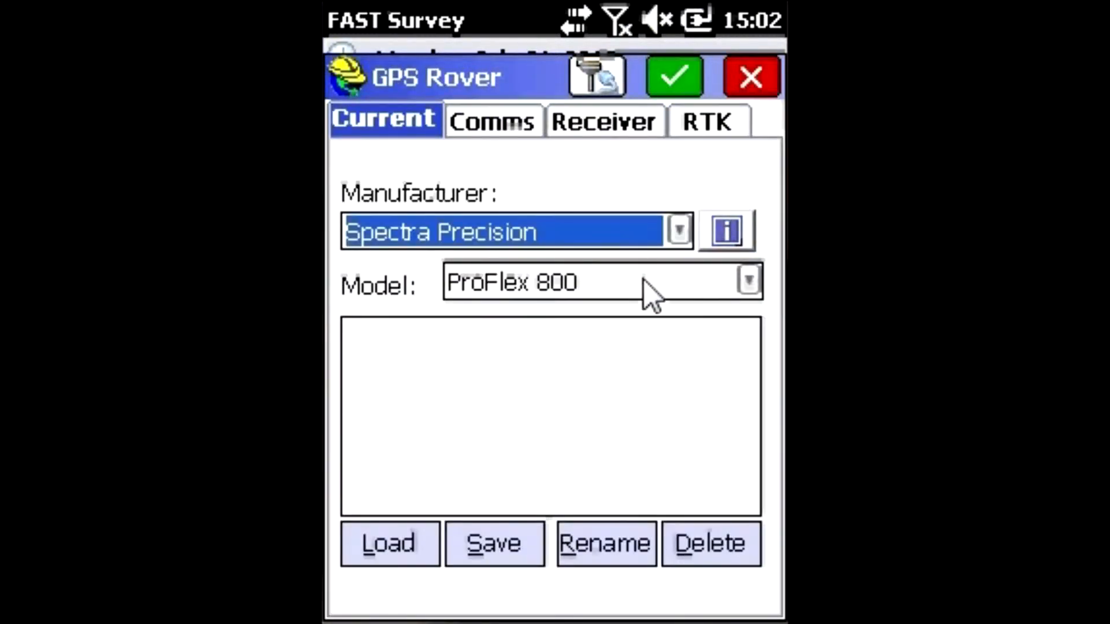
Step: Set the rover model to ProMark 100/120/200/220, review Receiver and RTK settings, and connect
left_click(748, 282)
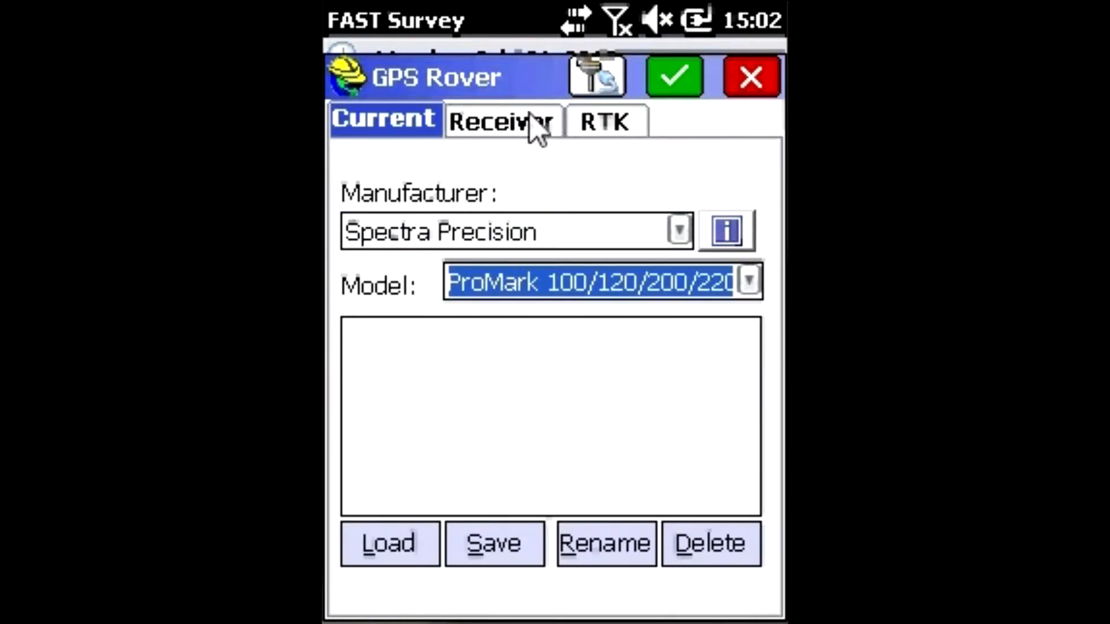
left_click(502, 119)
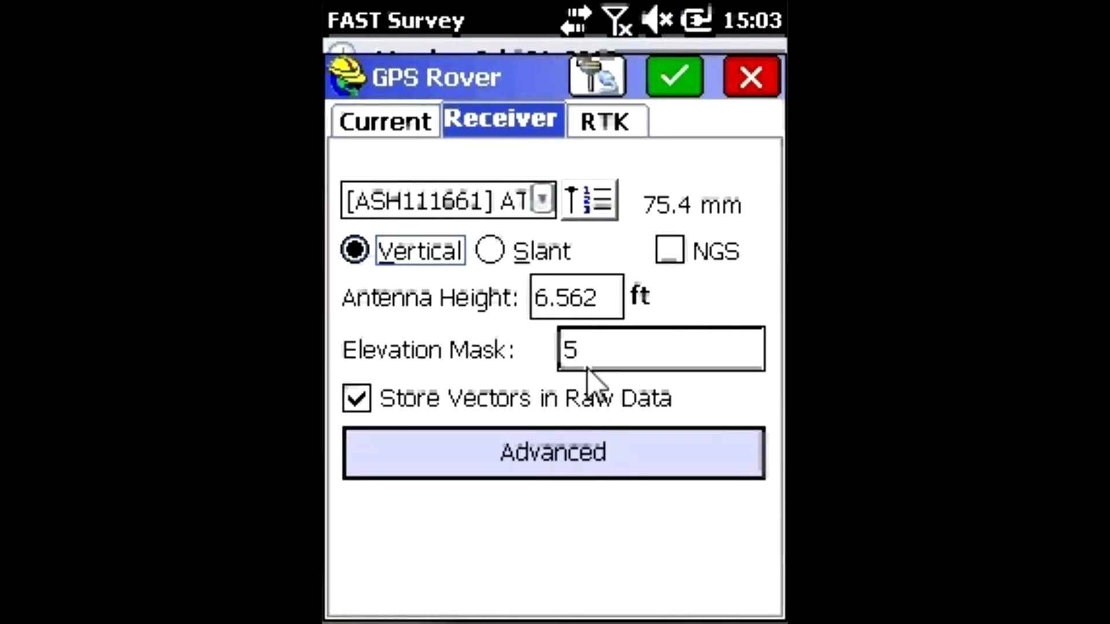
mouse_move(610, 315)
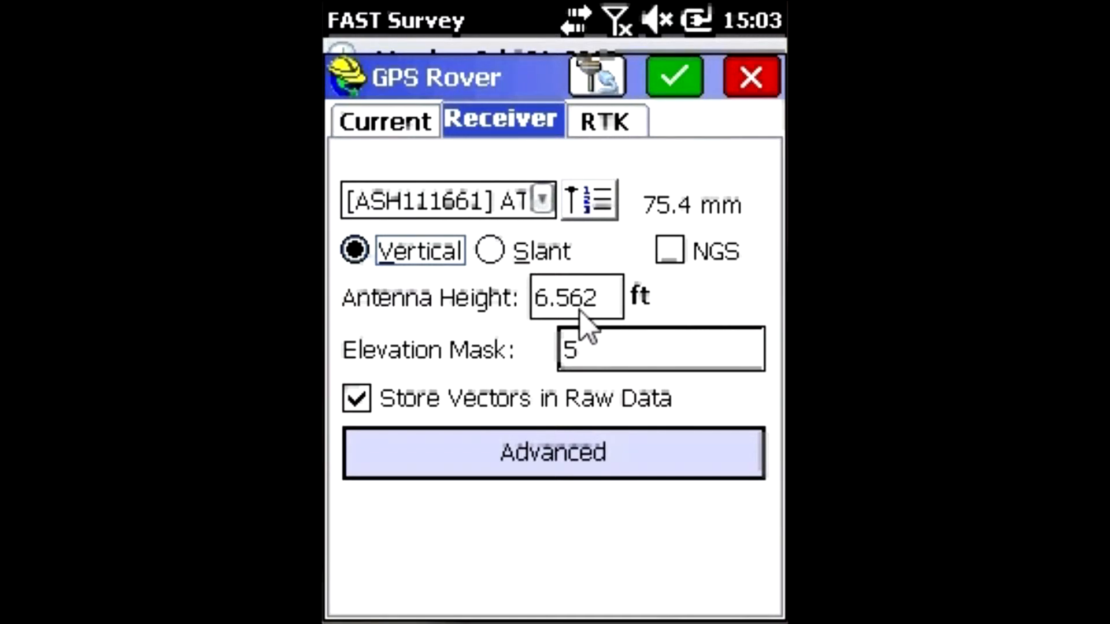
left_click(604, 119)
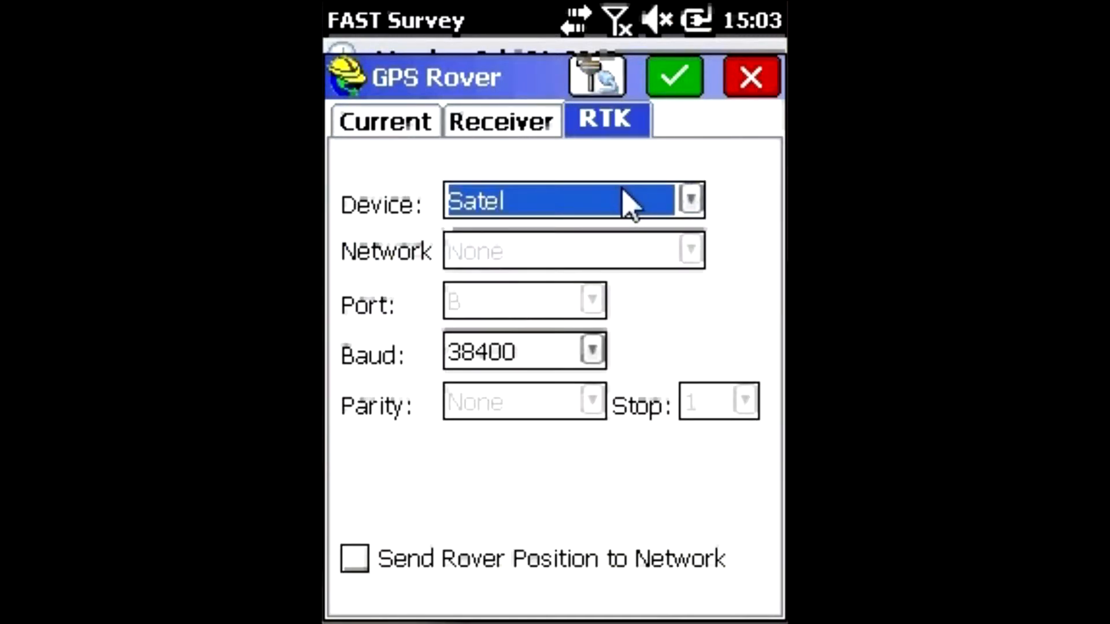
mouse_move(605, 524)
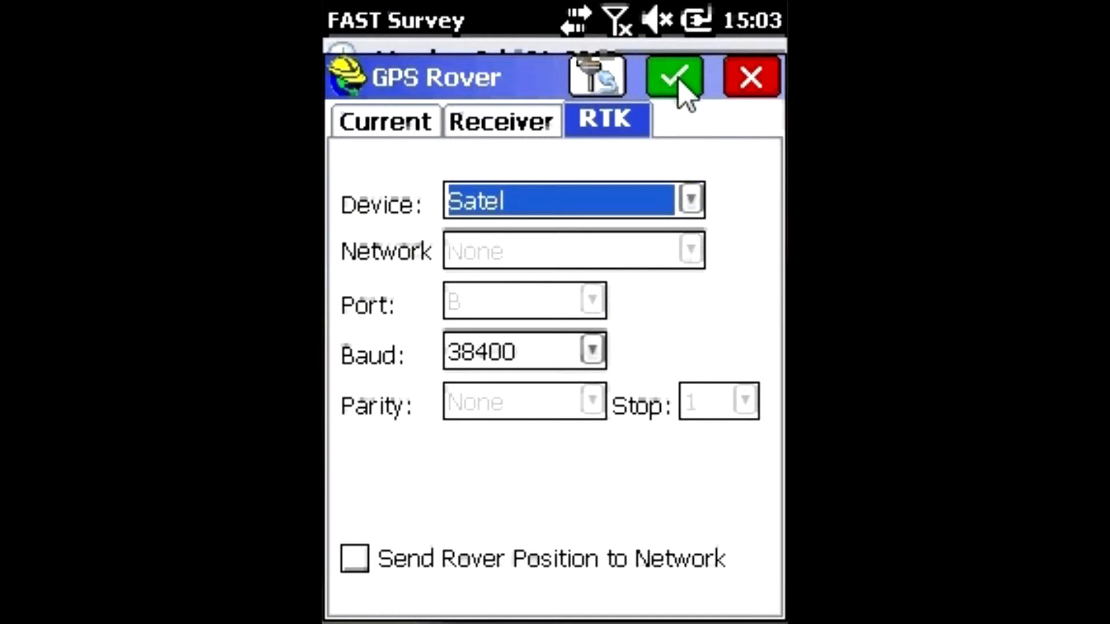
left_click(673, 77)
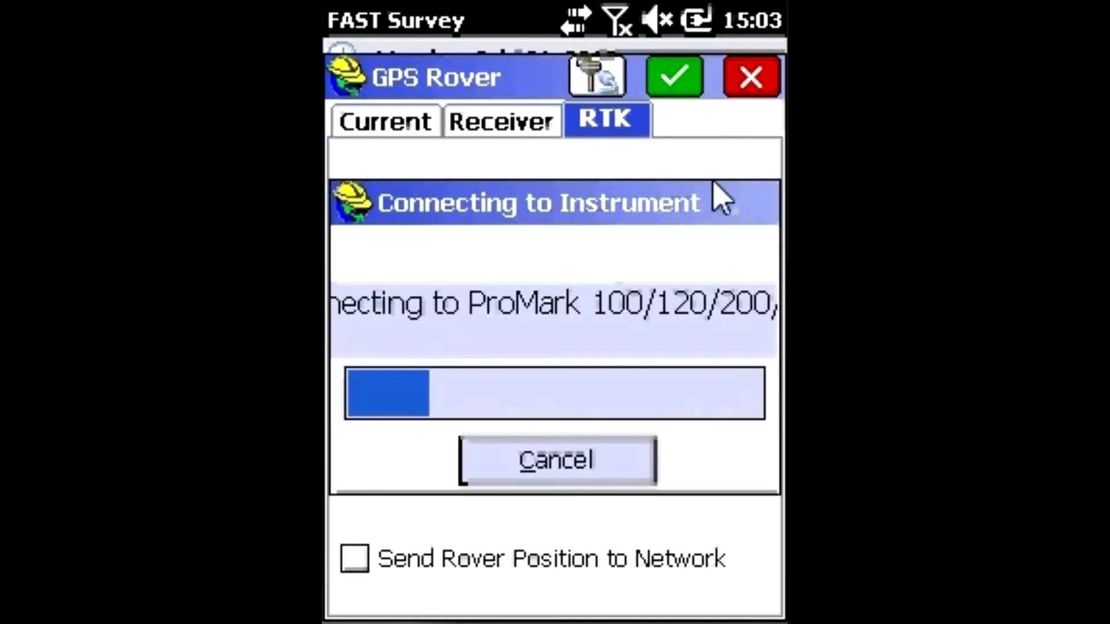
left_click(556, 459)
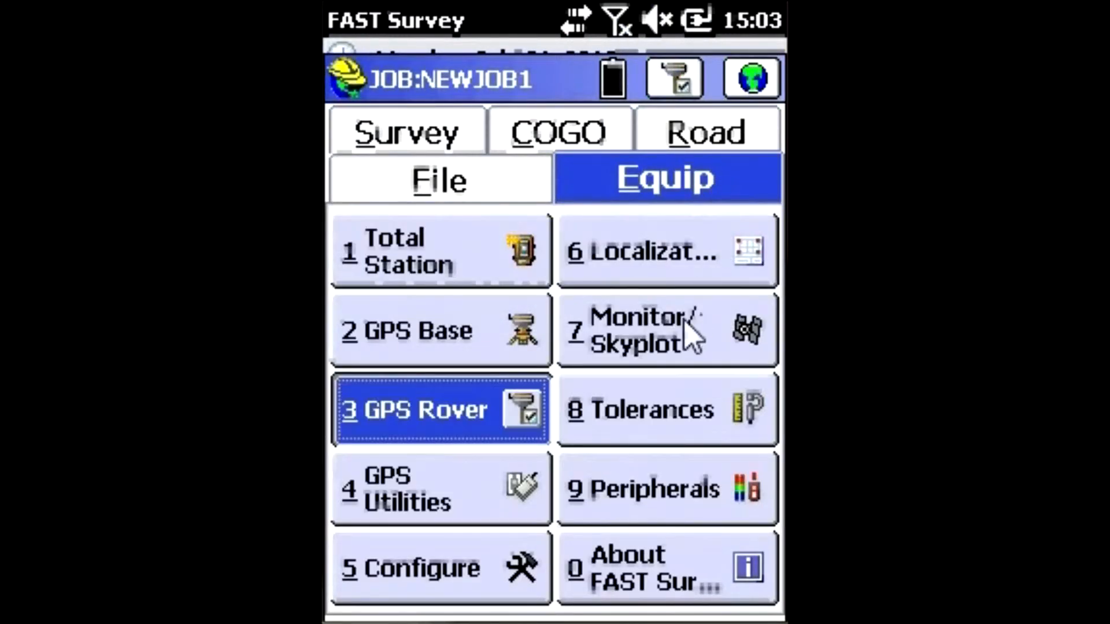
mouse_move(690, 357)
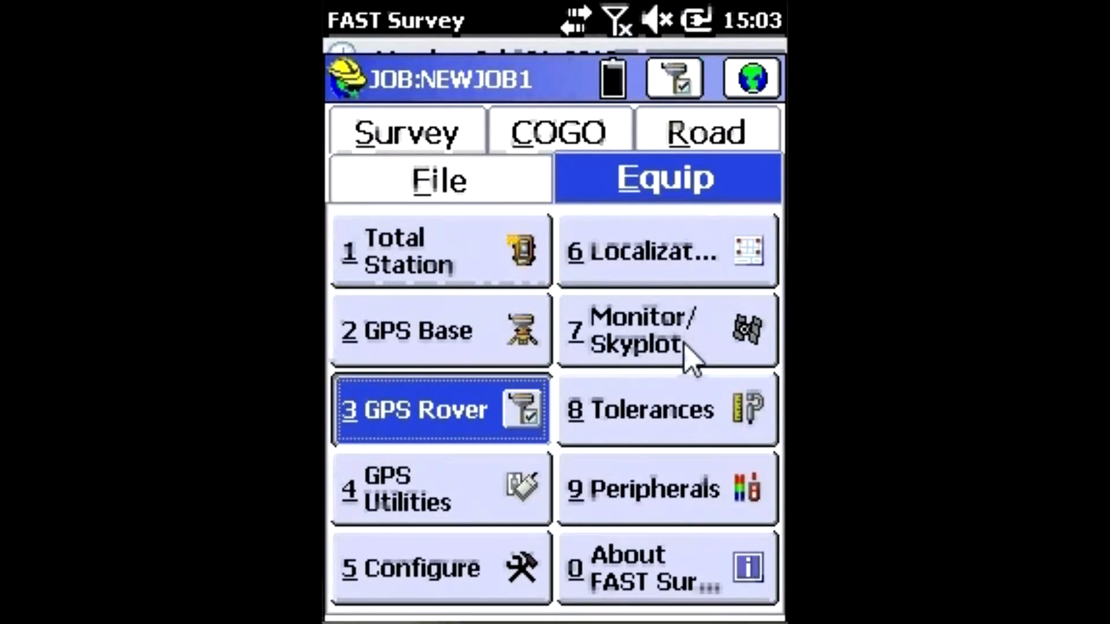
left_click(666, 331)
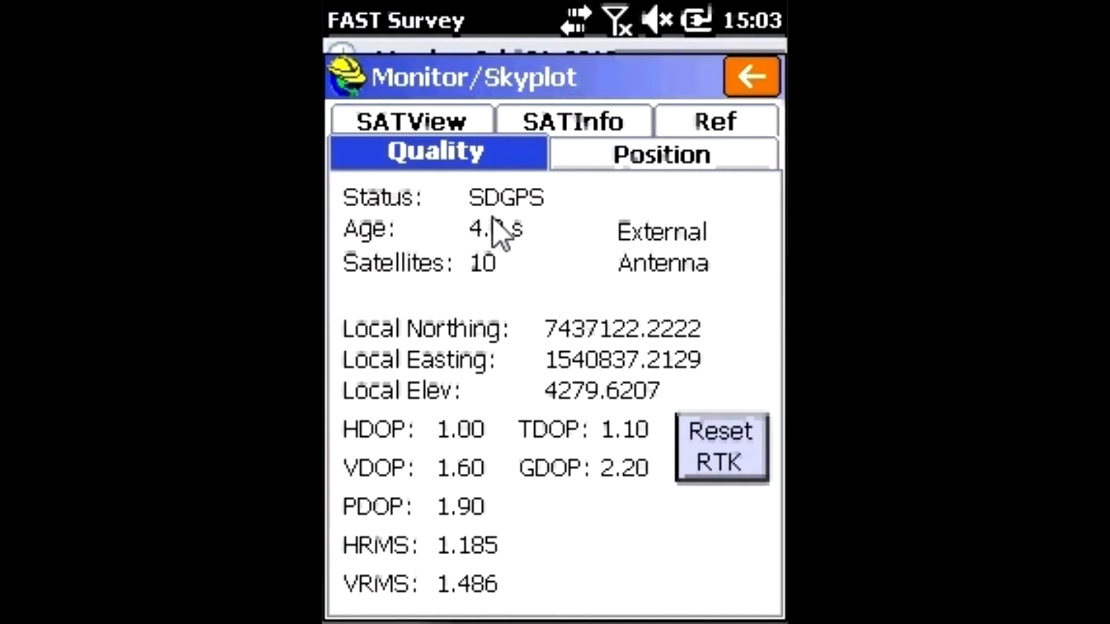
mouse_move(557, 233)
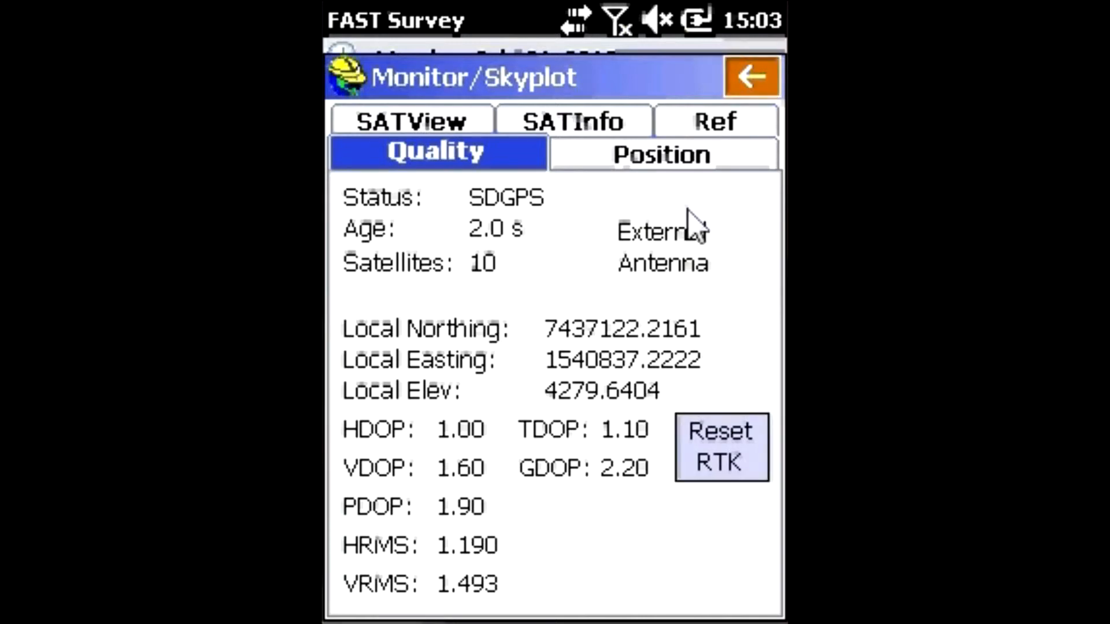
left_click(752, 77)
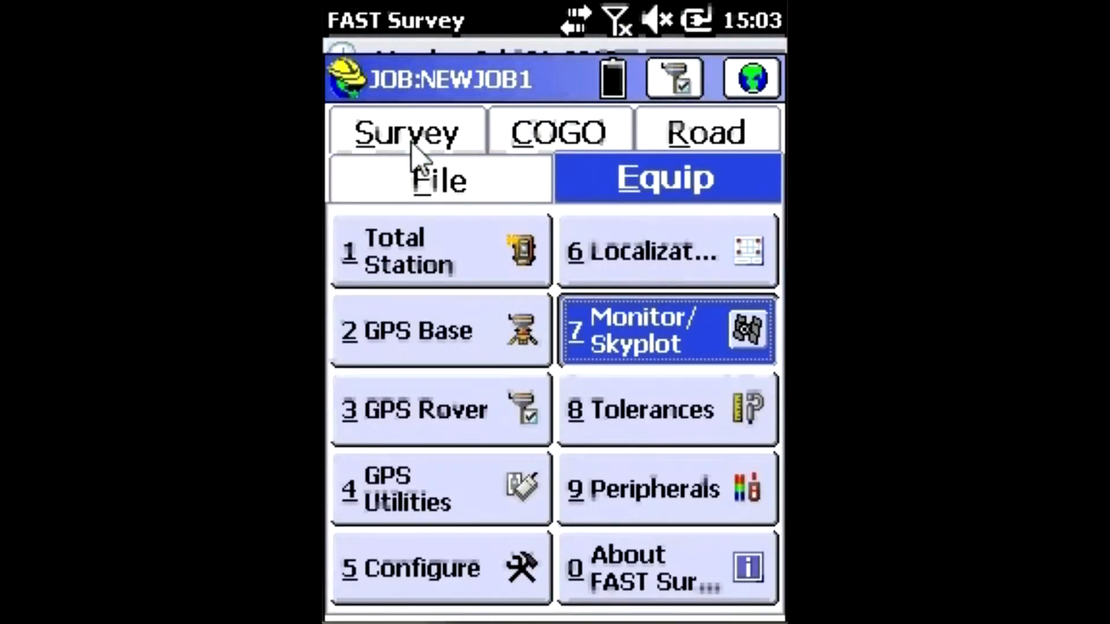
Step: View the Store Points screen showing an SDGPS solution with 10 satellites, then close it
left_click(407, 131)
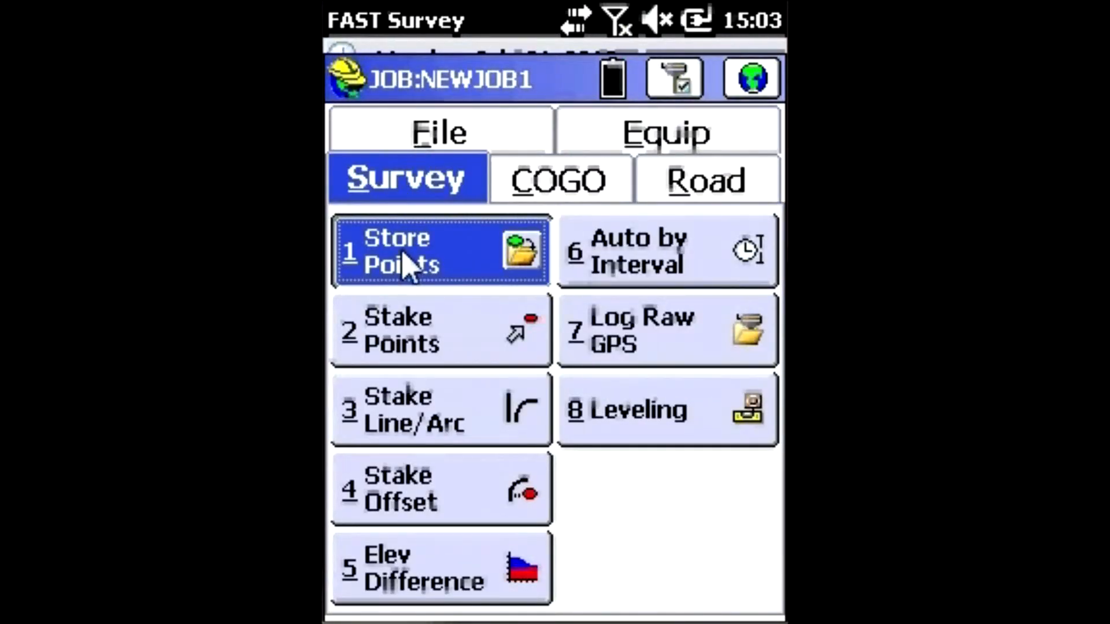
left_click(440, 250)
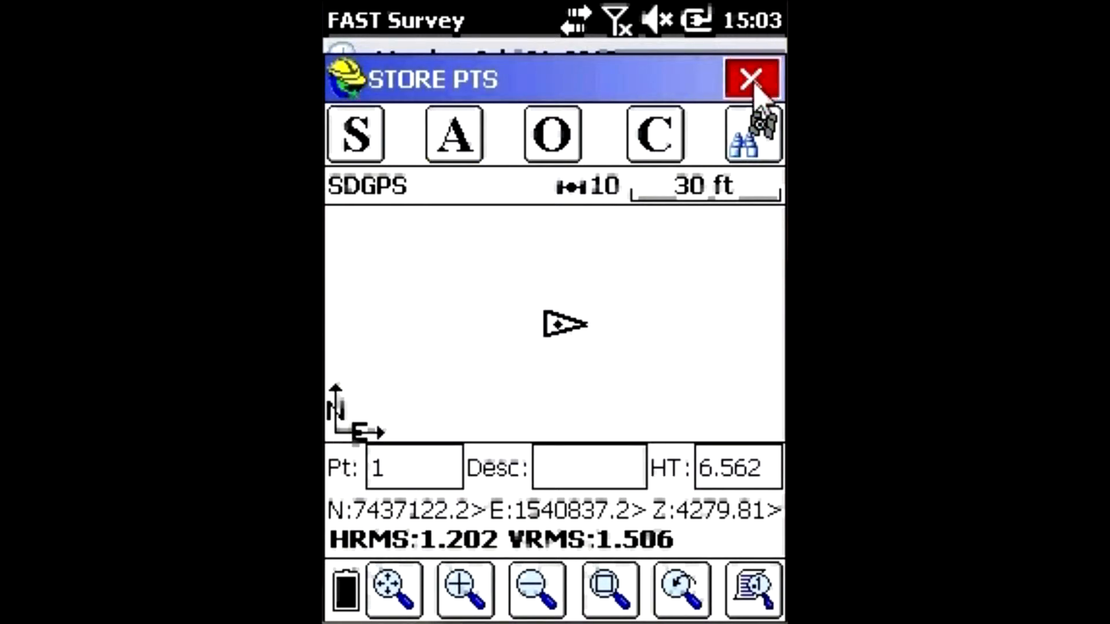
left_click(751, 78)
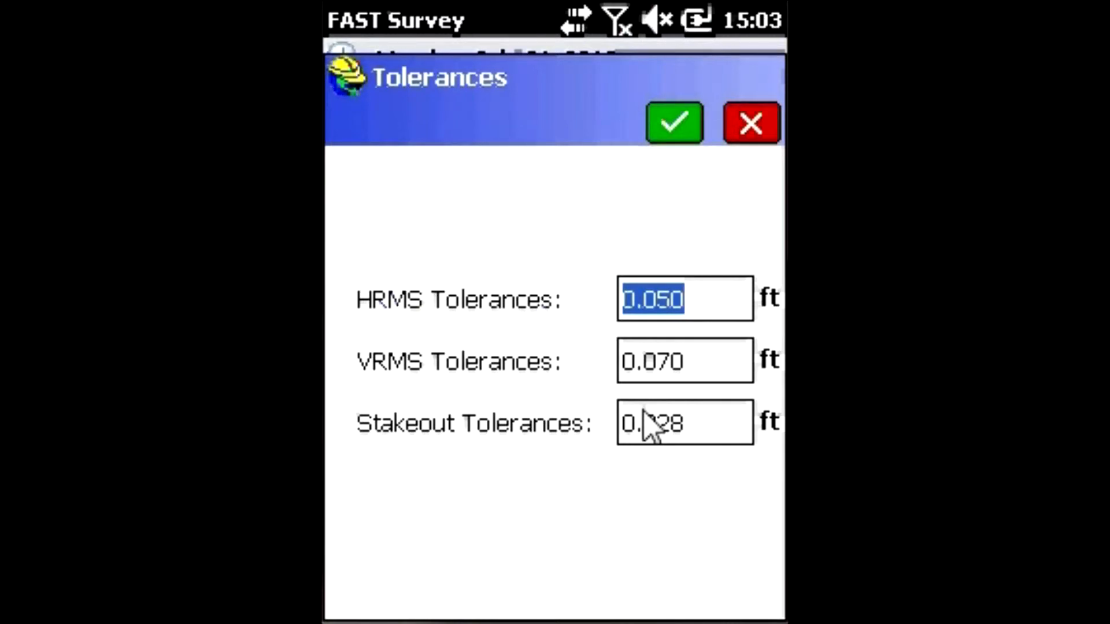
Step: Save tolerances as HRMS 2.000 ft, VRMS 3.000 ft and stakeout 0.328 ft
type("2")
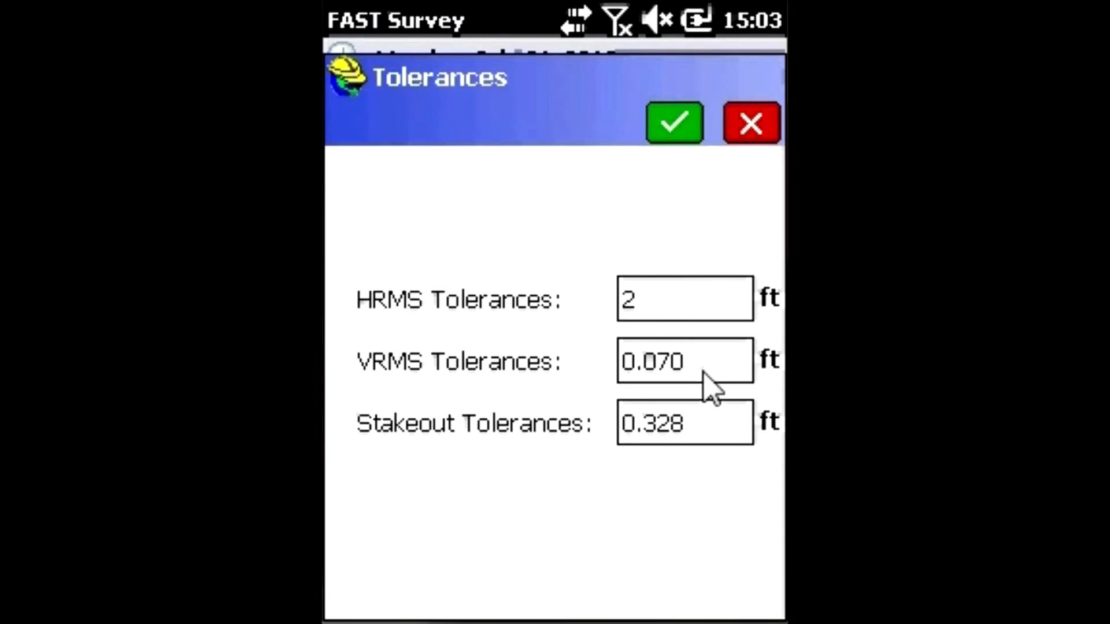
left_click(683, 361)
type("3")
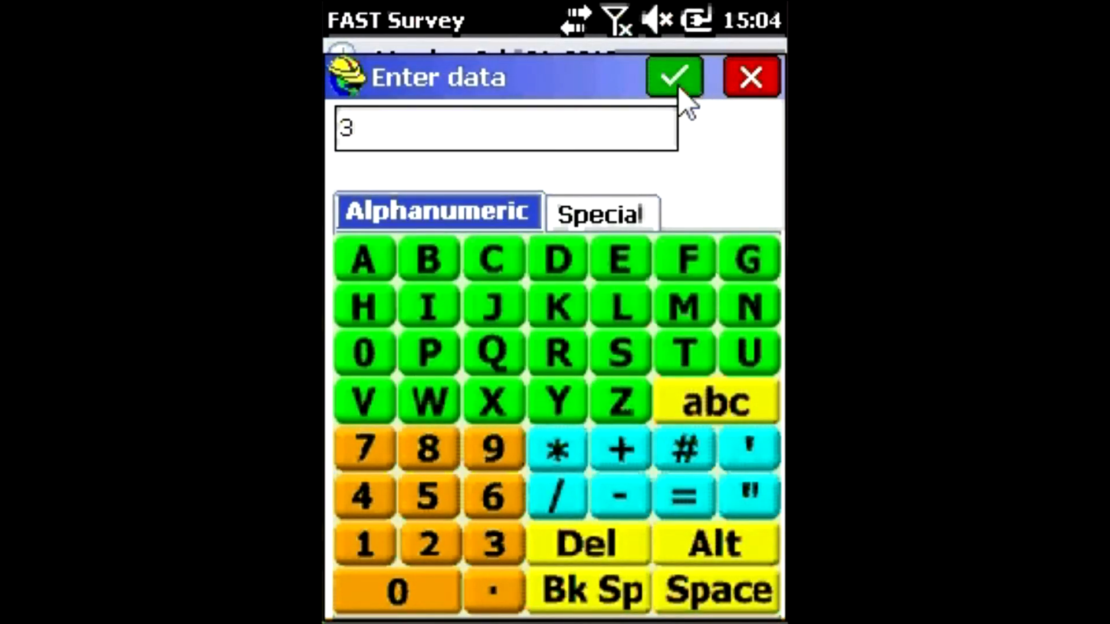
left_click(673, 76)
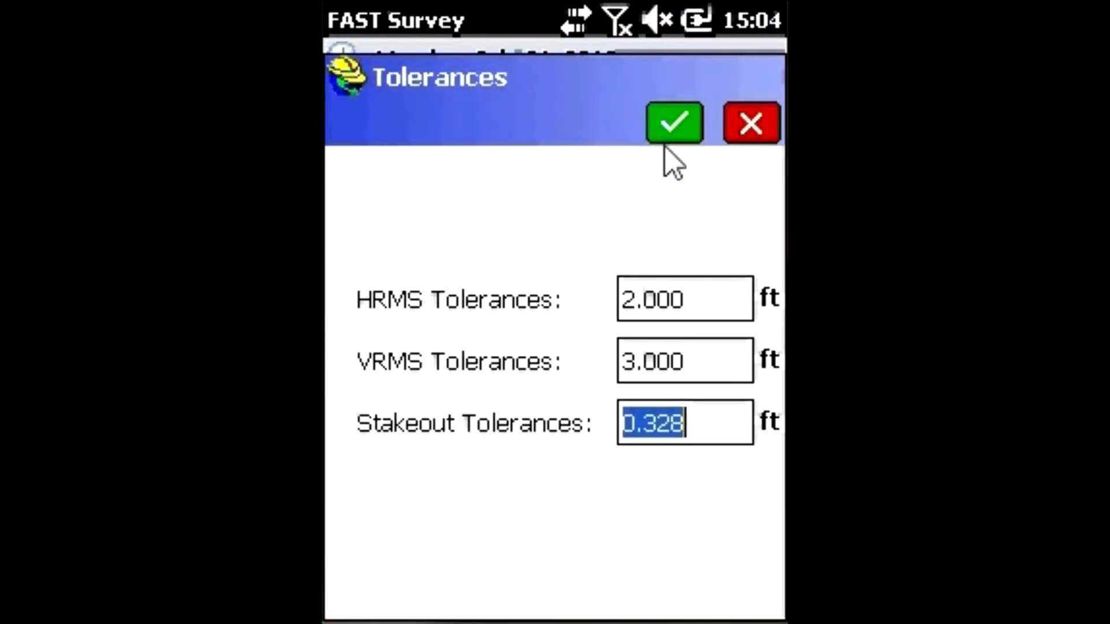
left_click(673, 123)
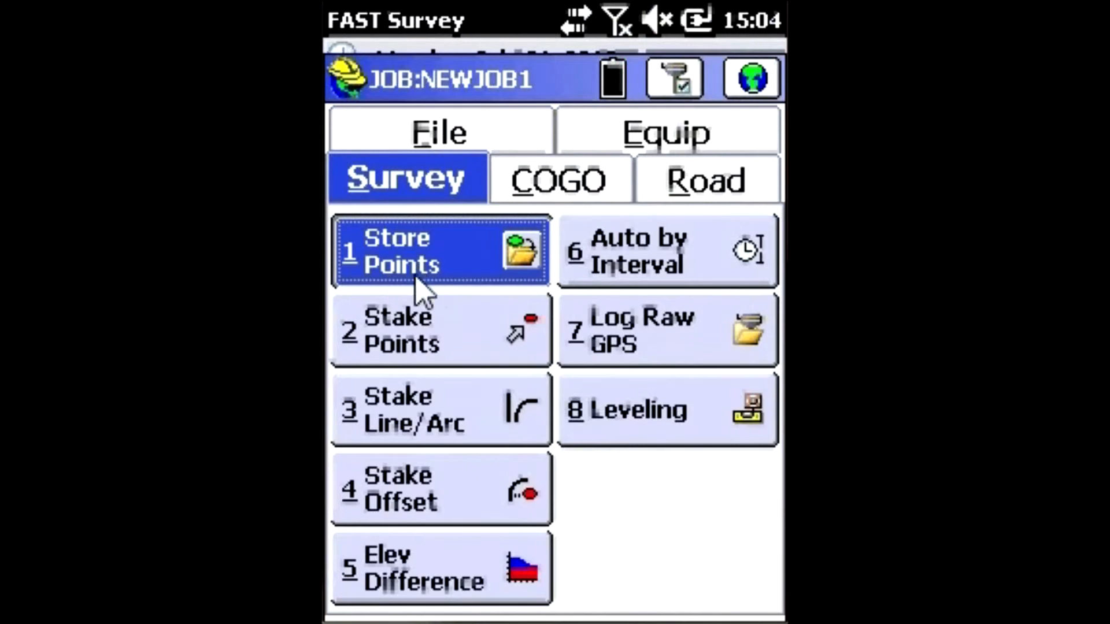
Step: Attempt to store the SDGPS position and decline the unfixed-position warning
left_click(440, 251)
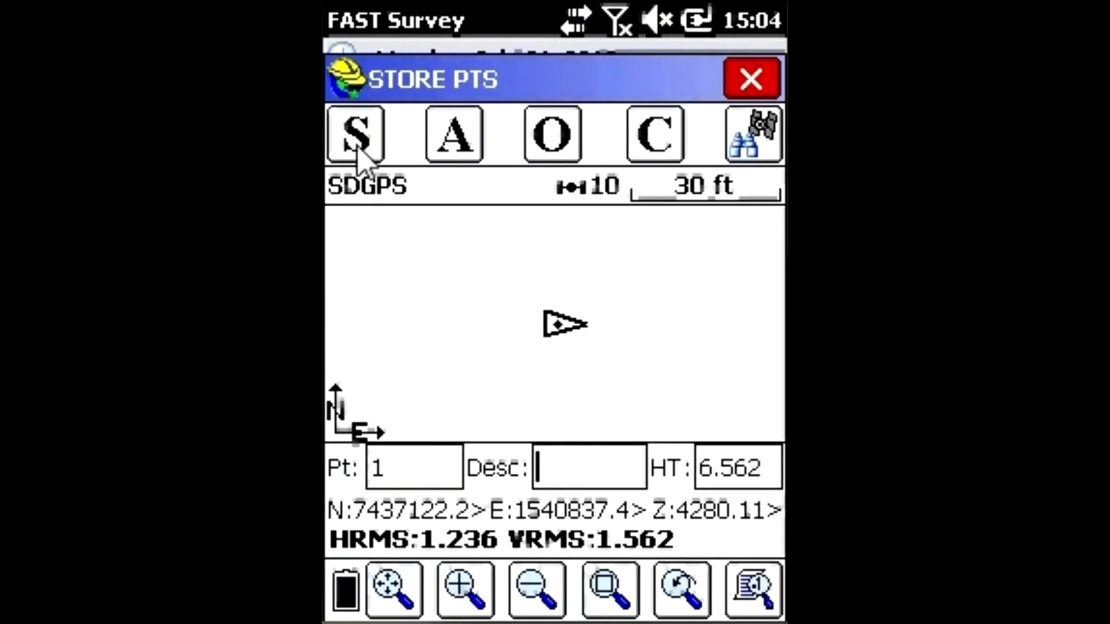
left_click(355, 134)
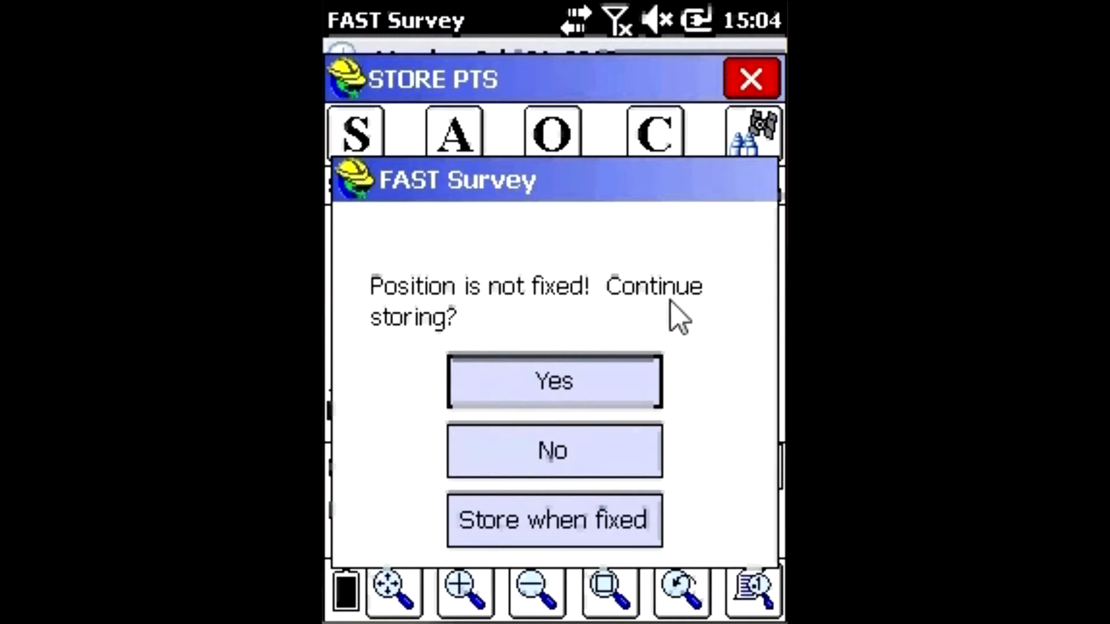
mouse_move(554, 480)
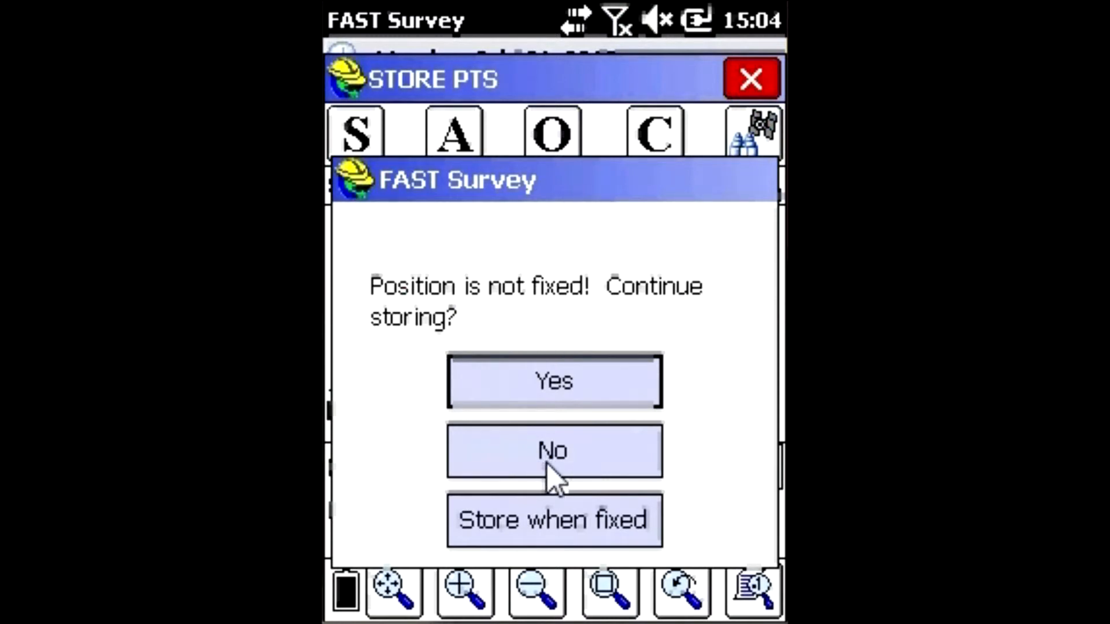
left_click(554, 451)
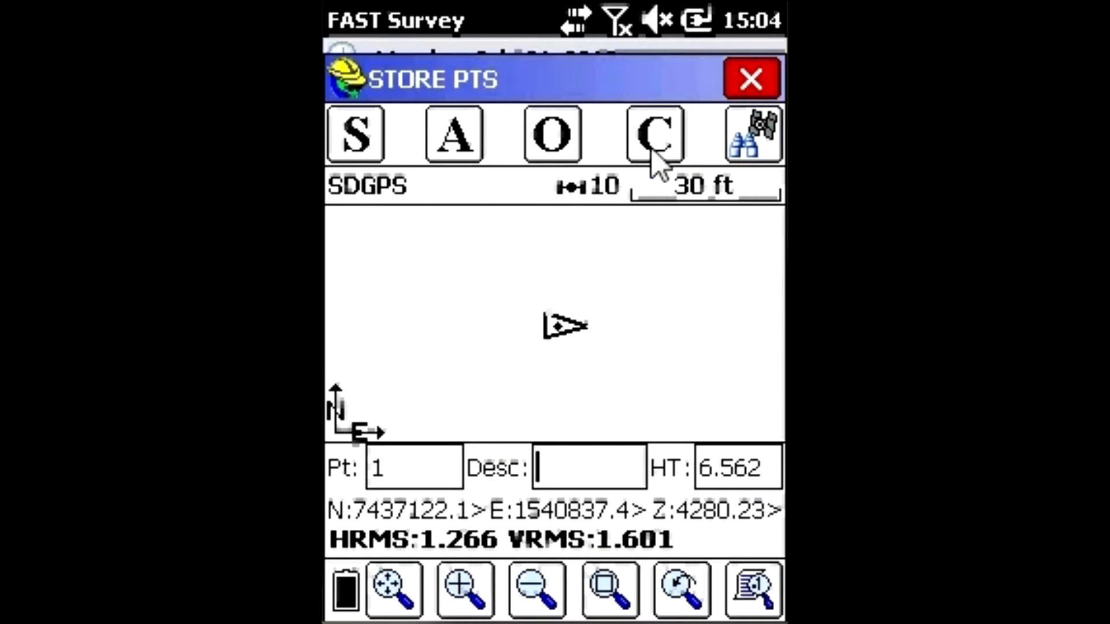
Step: Turn off Store Fixed Only (GPS) in Configure and save the change
left_click(652, 134)
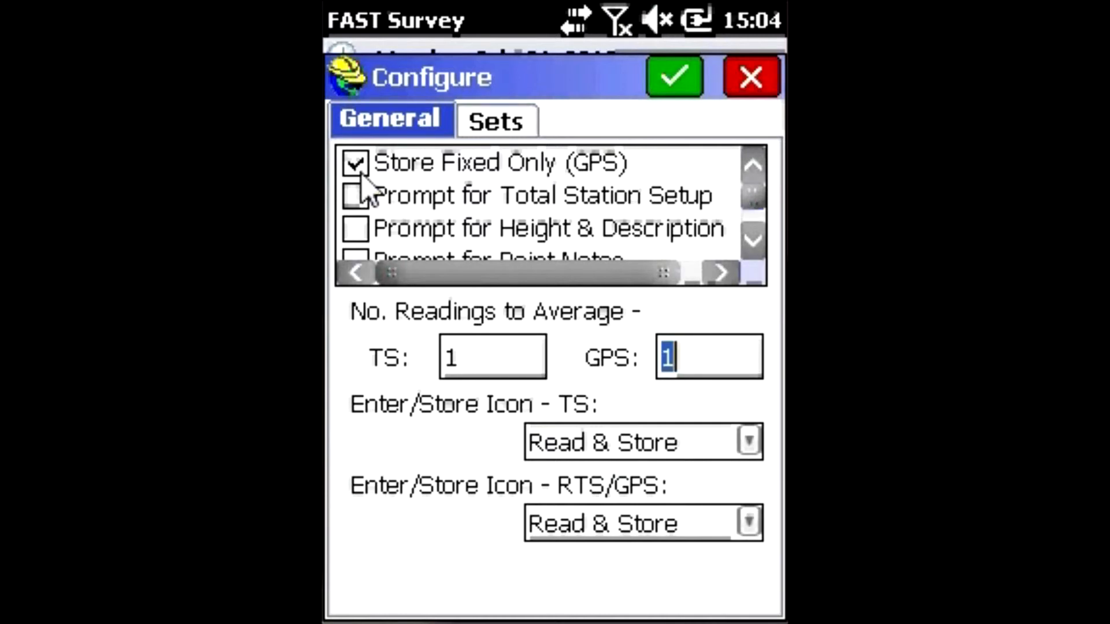
left_click(354, 162)
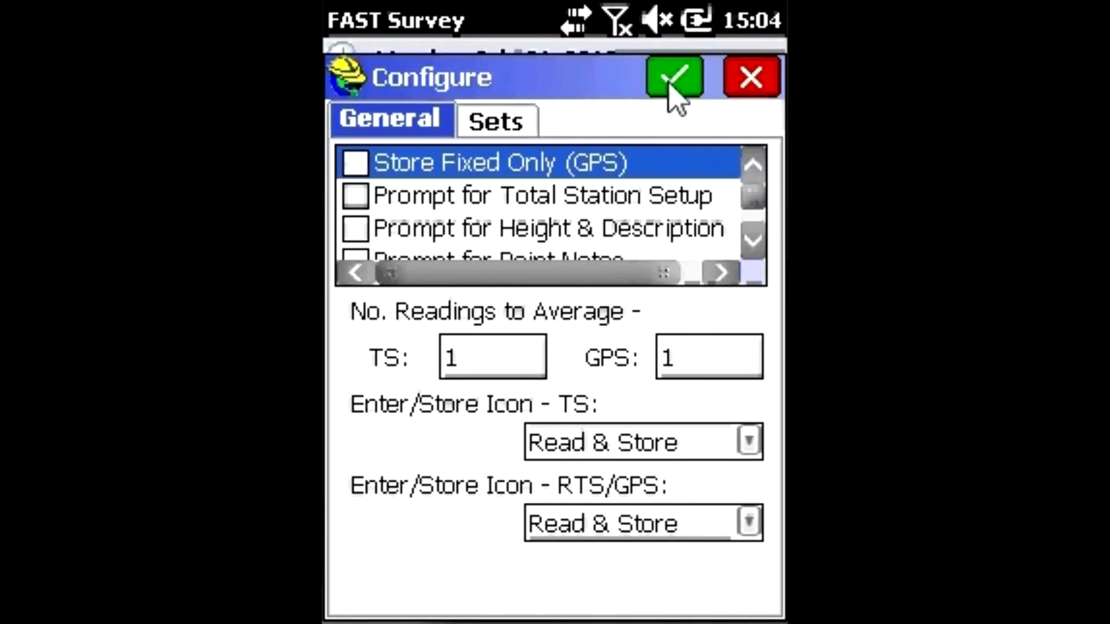
left_click(673, 76)
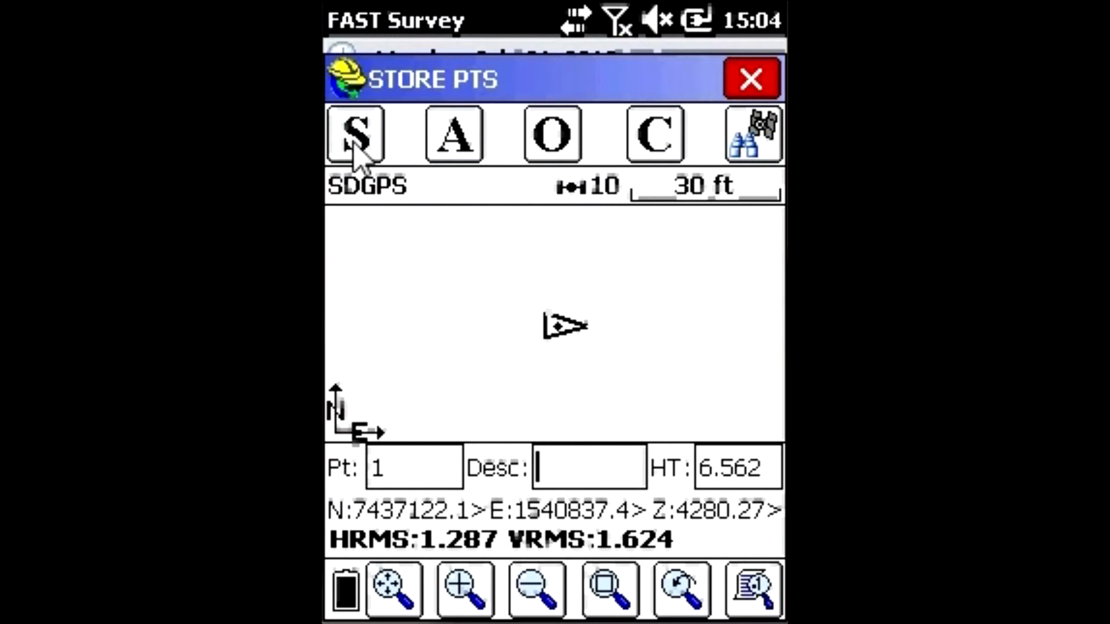
Step: Store SDGPS point 1 at elevation 4280.28 and leave the Store Points screen
left_click(355, 134)
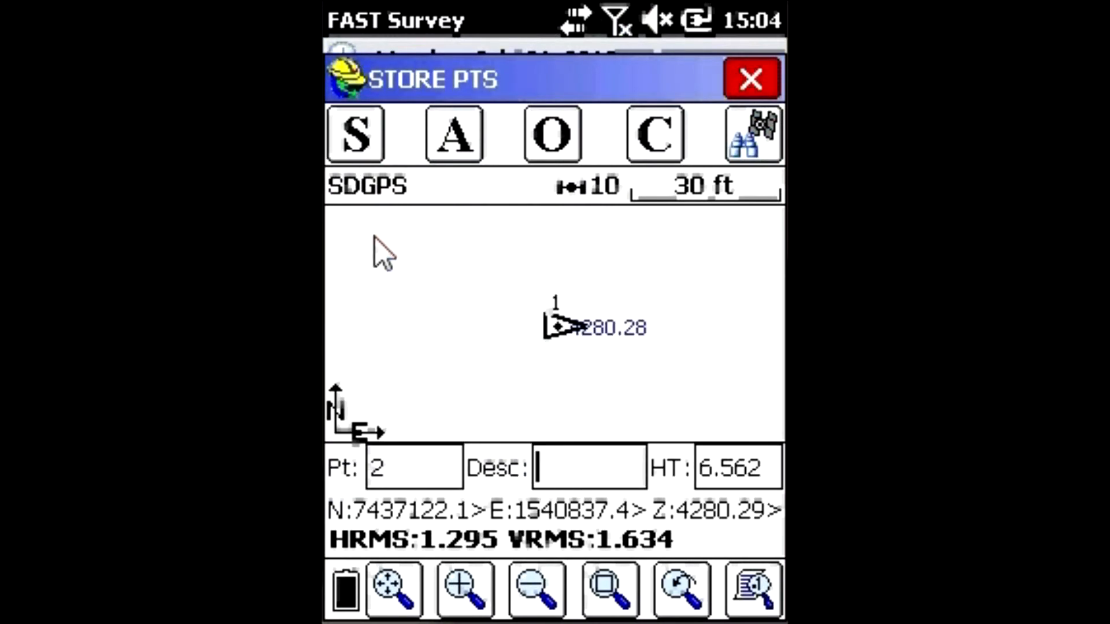
mouse_move(368, 216)
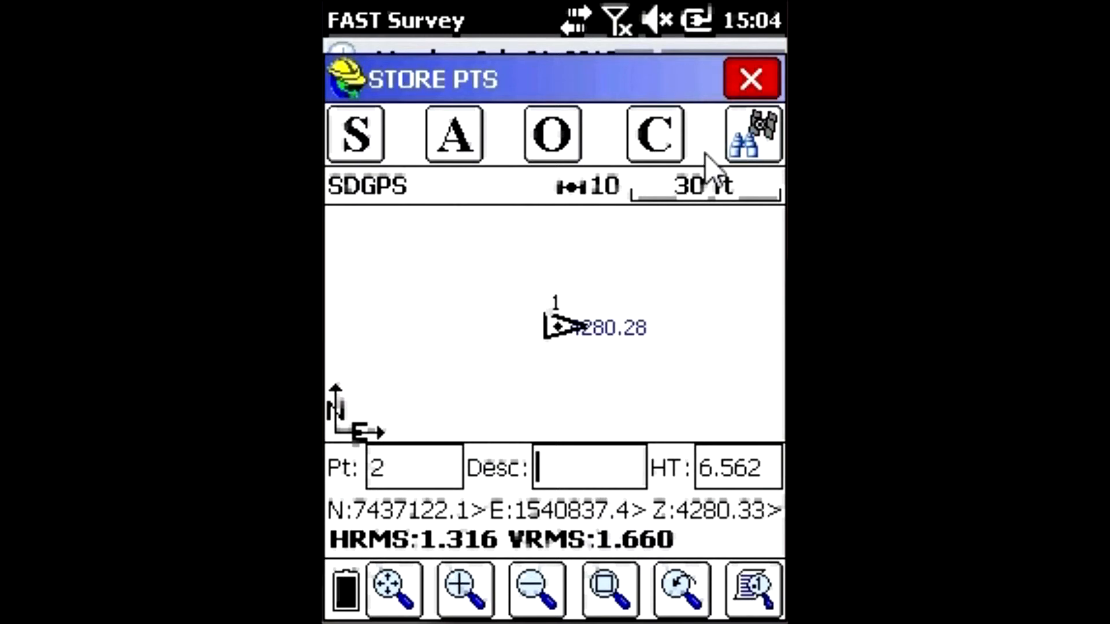
left_click(750, 77)
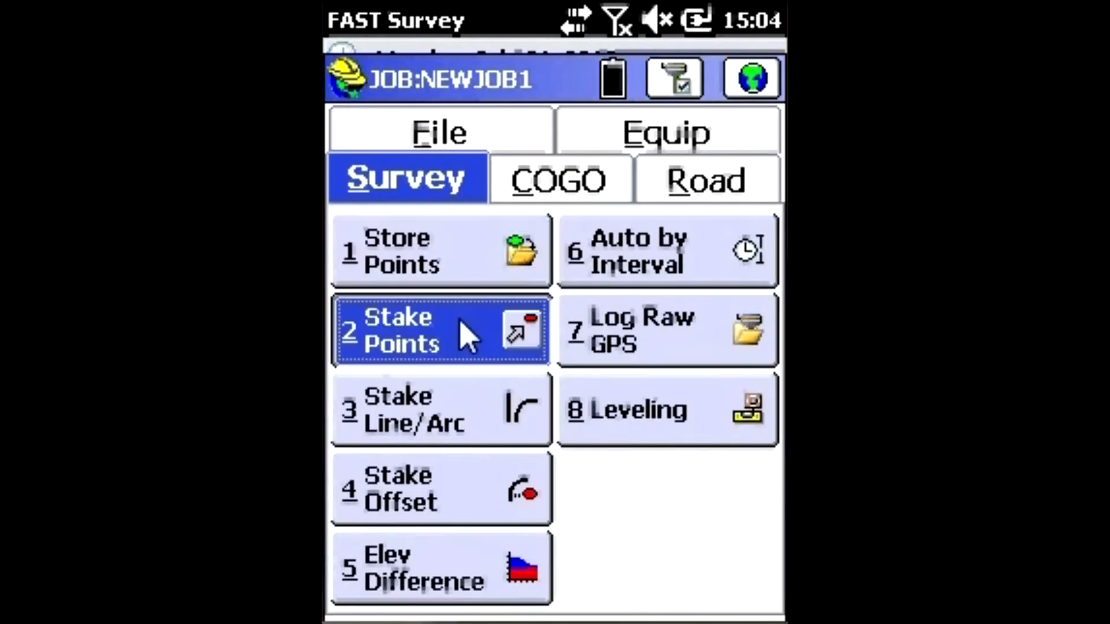
Step: Stake out point 1, showing Cut 0.197, North 0.061, West 0.069, then close stakeout
left_click(439, 330)
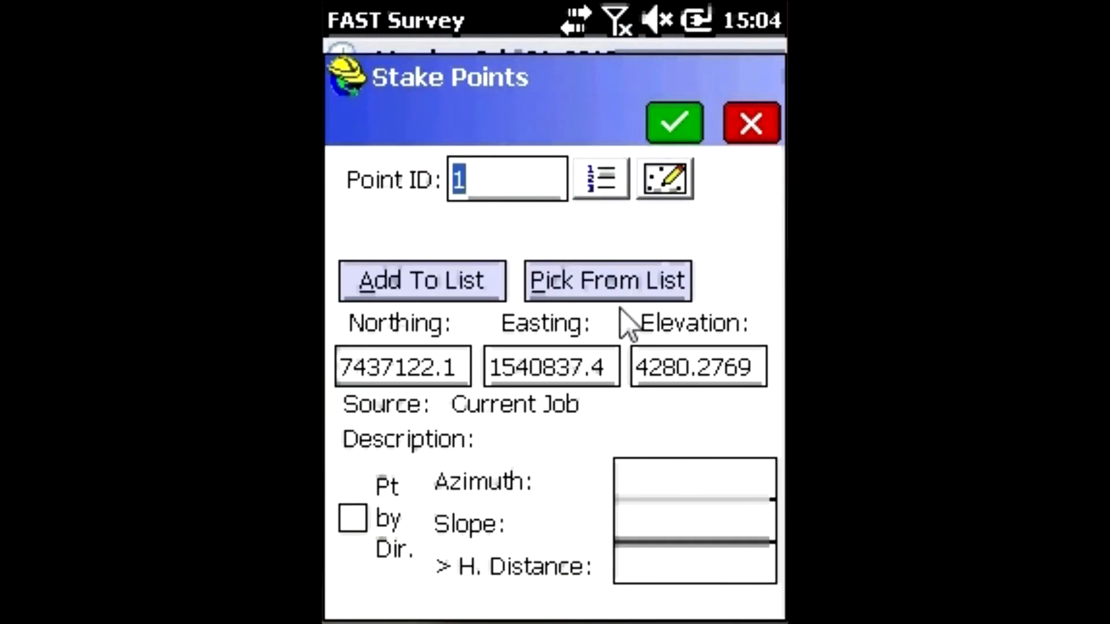
left_click(673, 123)
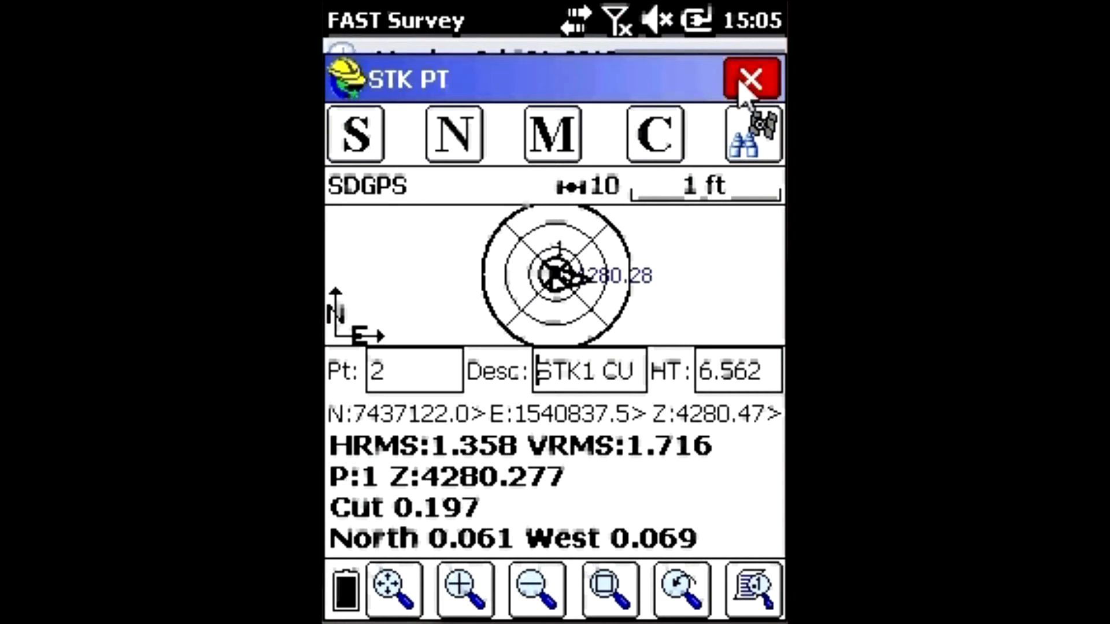
left_click(751, 77)
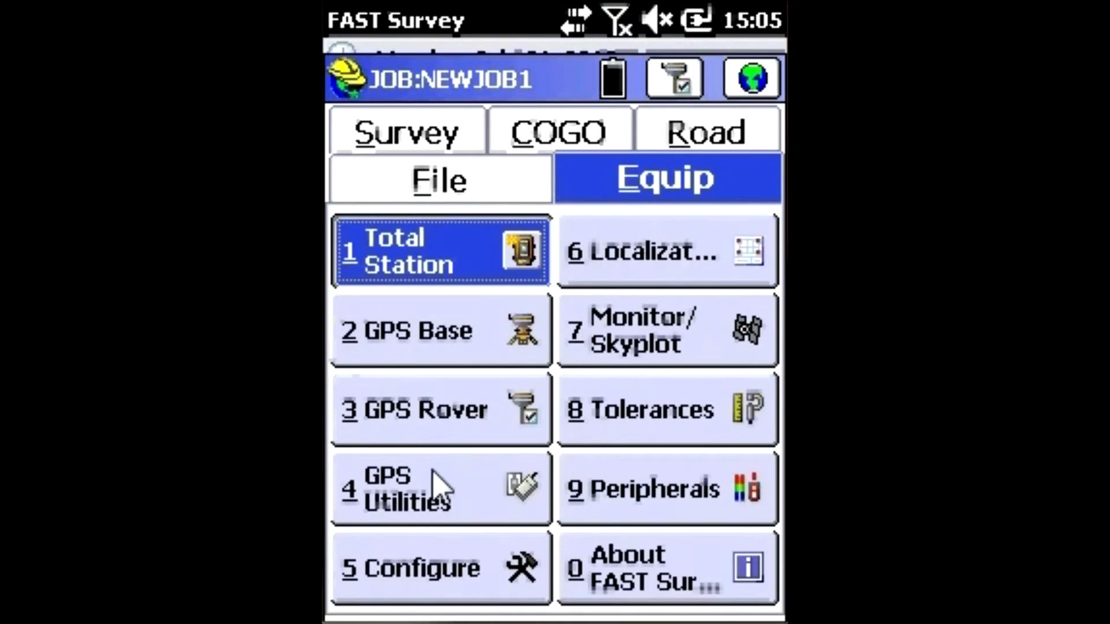
Step: Review Configure for Store Fixed Only off, then view Tolerances showing HRMS 2.000 and VRMS 3.000 ft
left_click(439, 567)
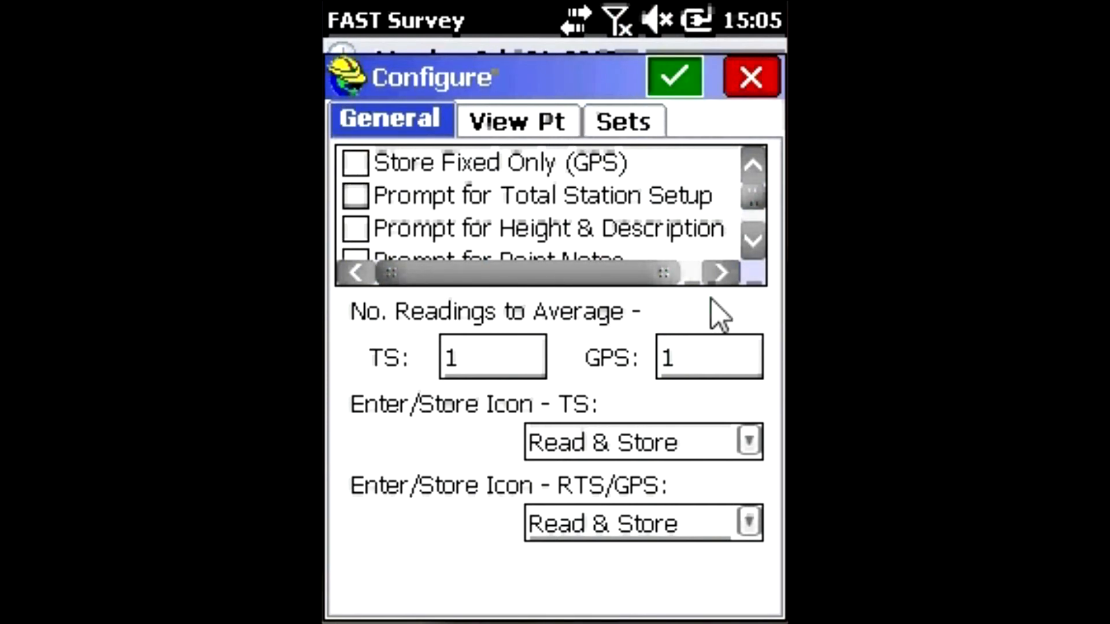
mouse_move(708, 361)
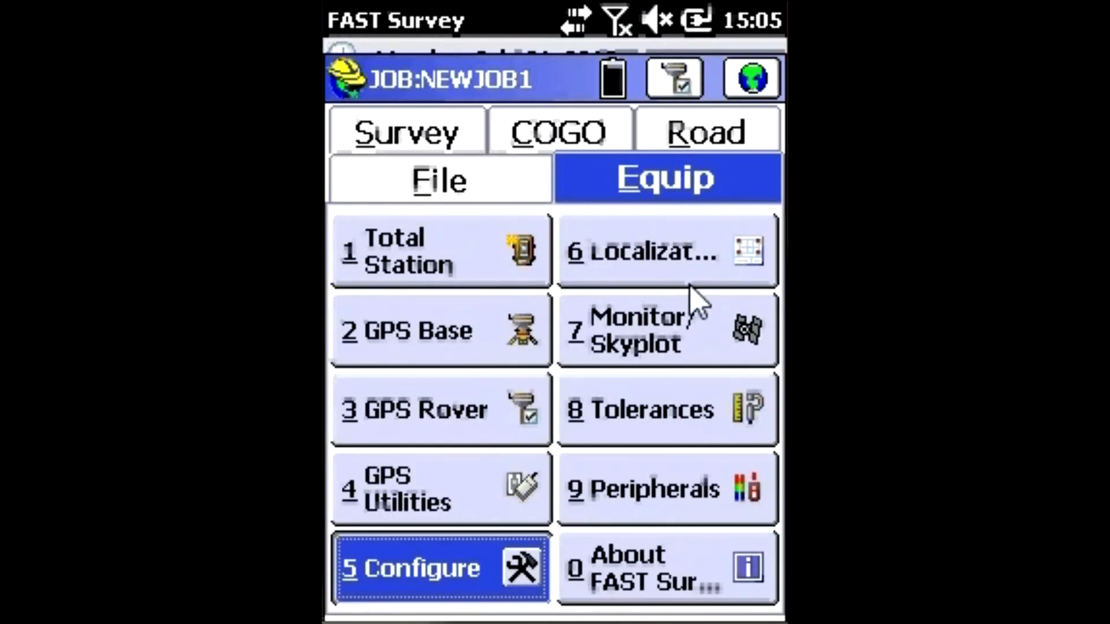
left_click(666, 410)
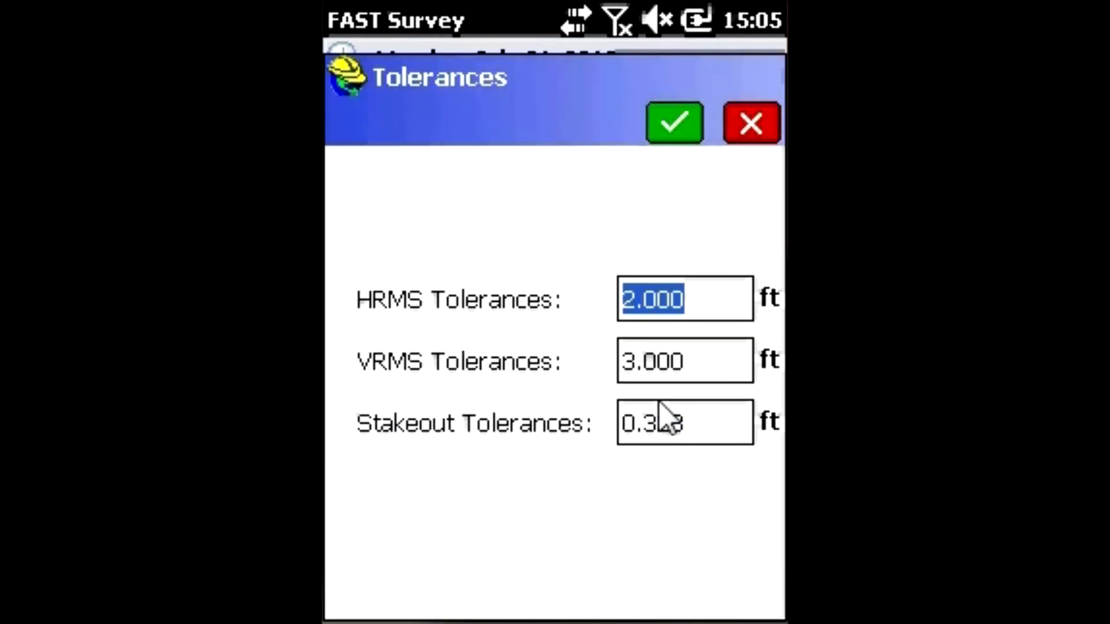